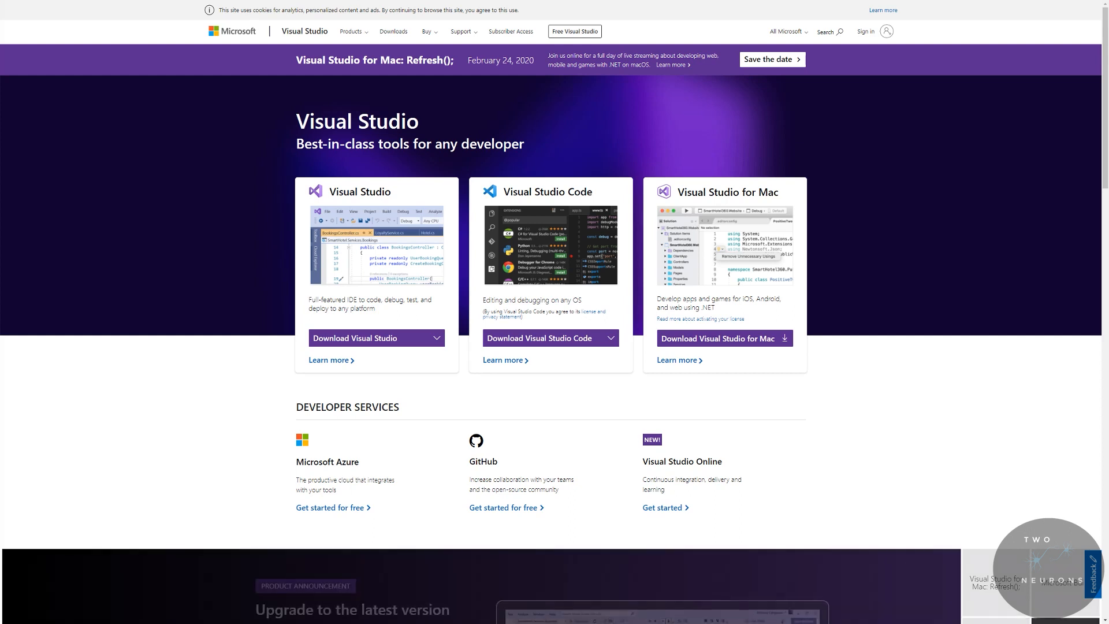
- Reveal the Visual Studio Code download options briefly, then dismiss them
scroll("down", 3)
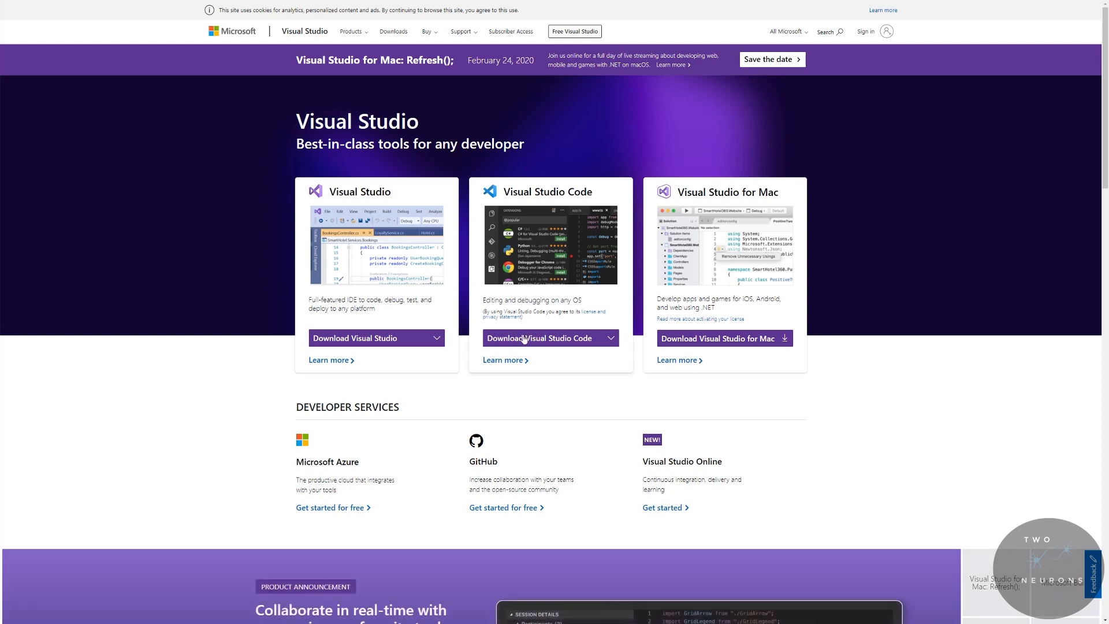
left_click(539, 337)
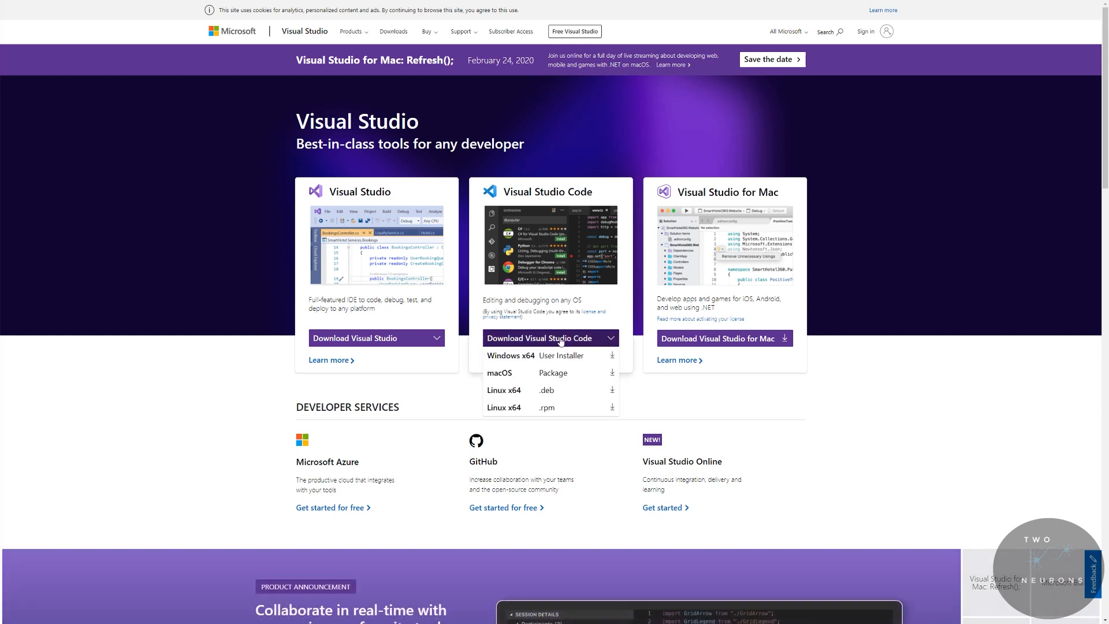
left_click(550, 337)
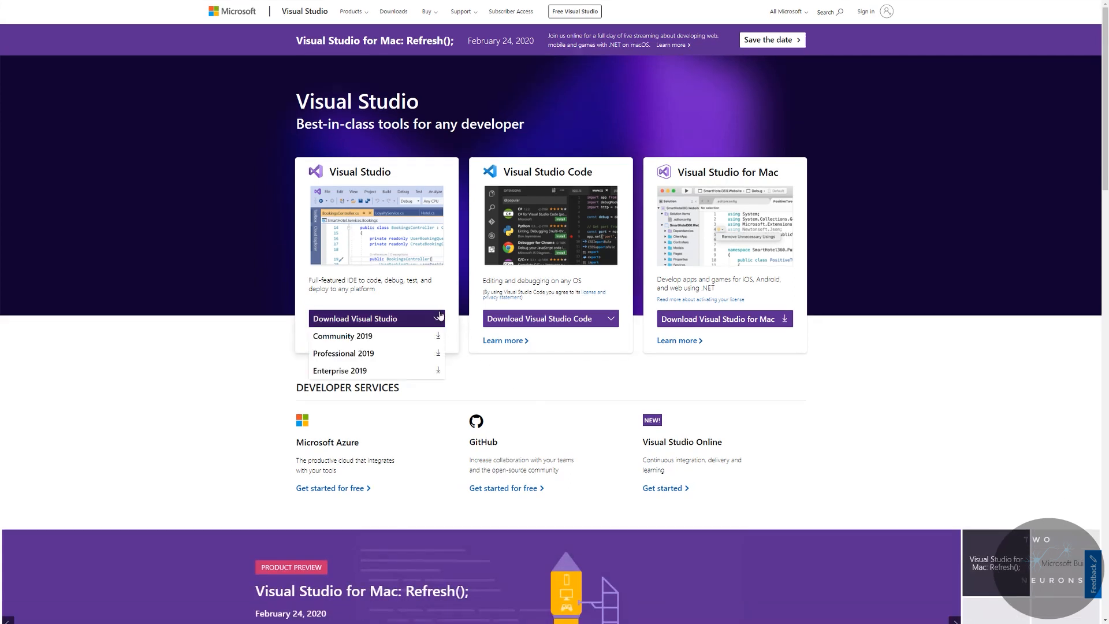
mouse_move(423, 315)
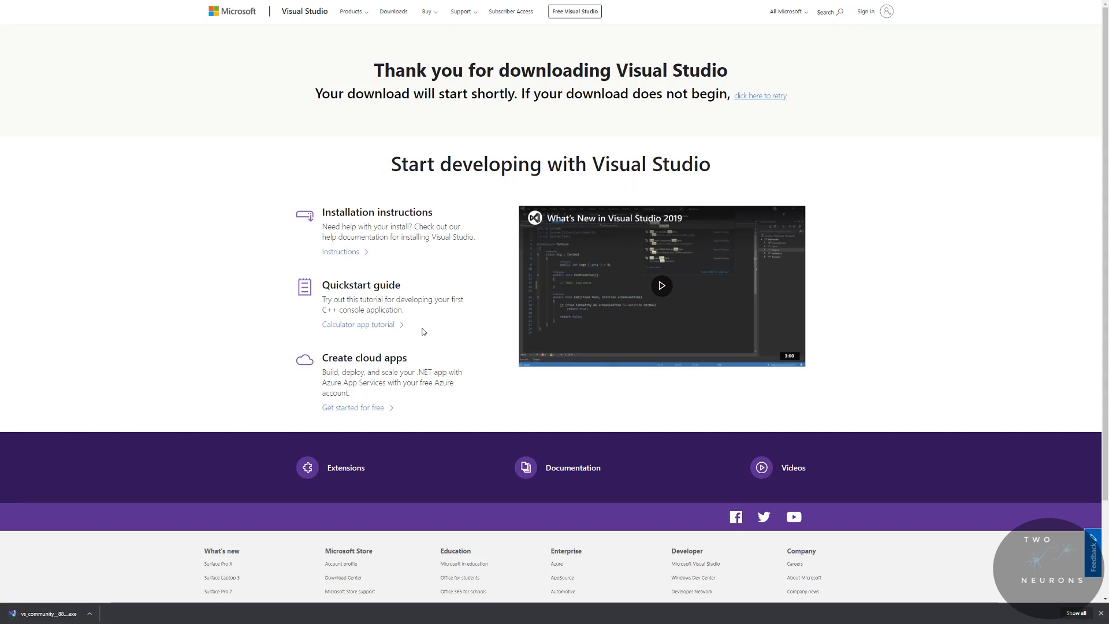
mouse_move(175, 489)
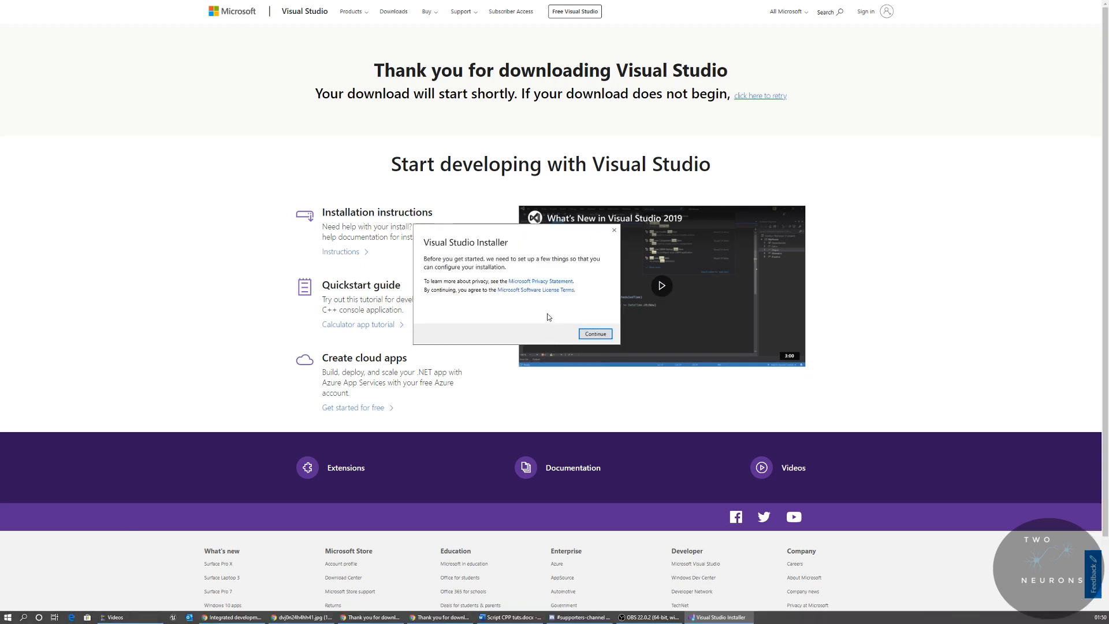
mouse_move(540, 283)
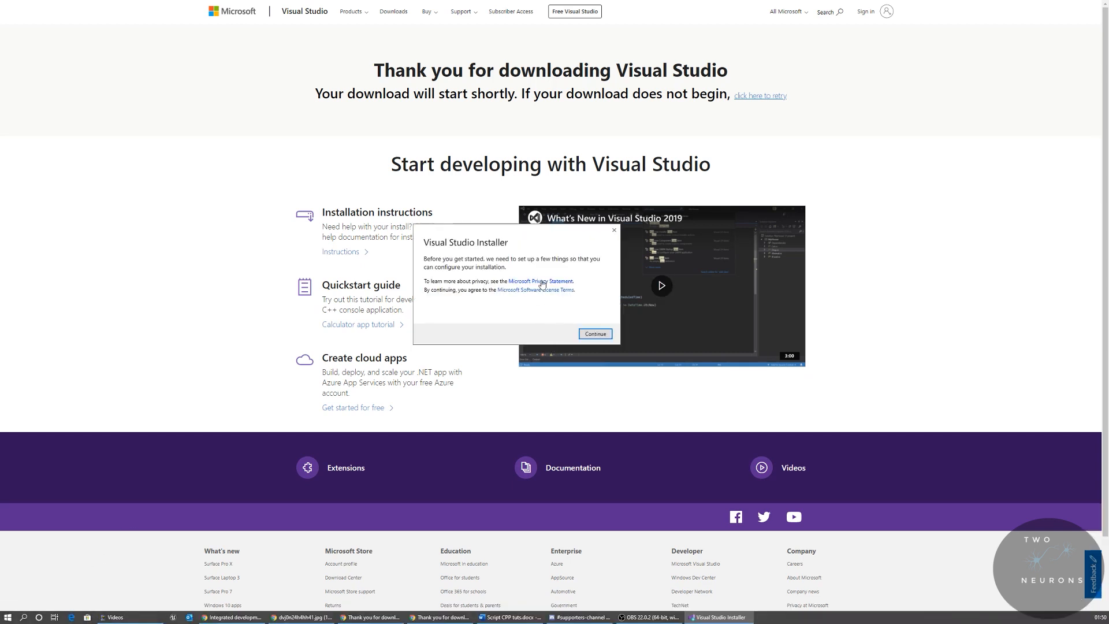
mouse_move(565, 306)
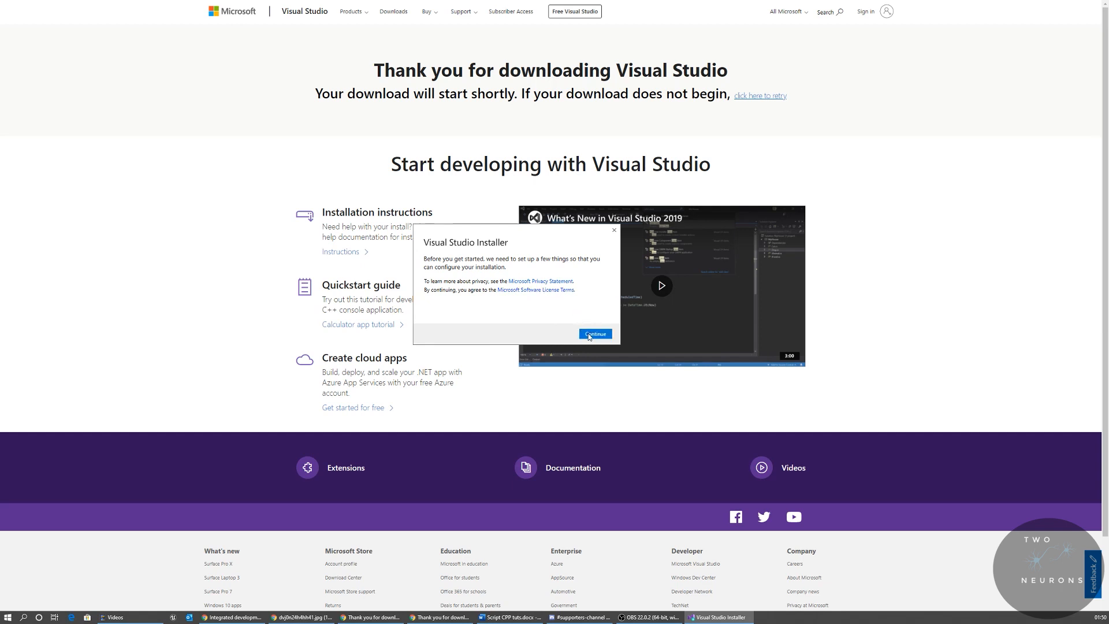
- Accept the setup terms so the installer downloads and installs itself
left_click(595, 334)
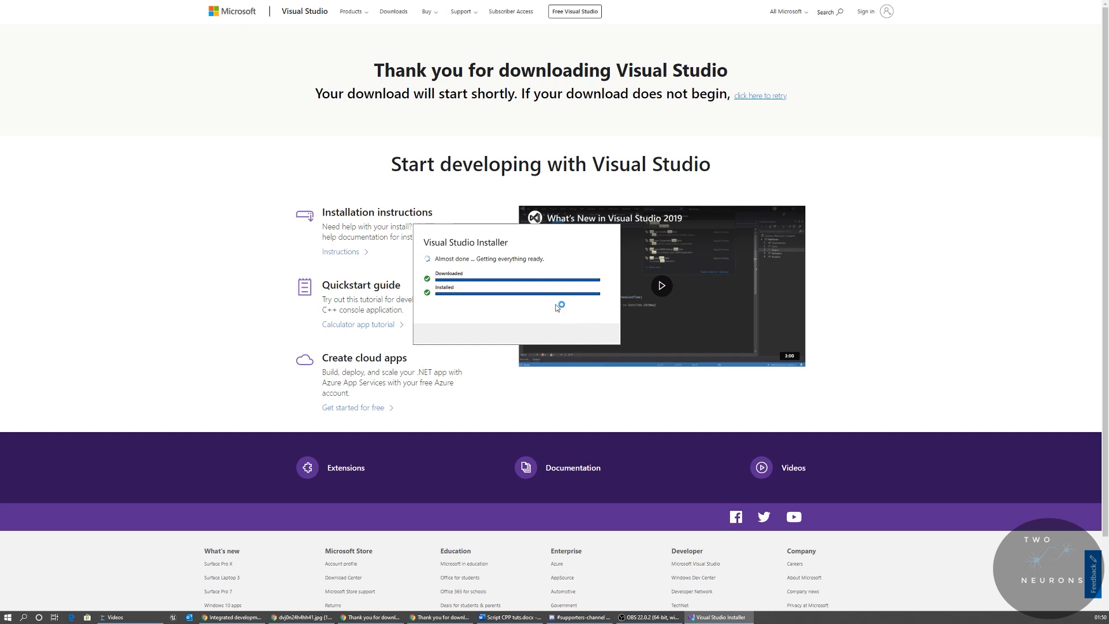
mouse_move(593, 327)
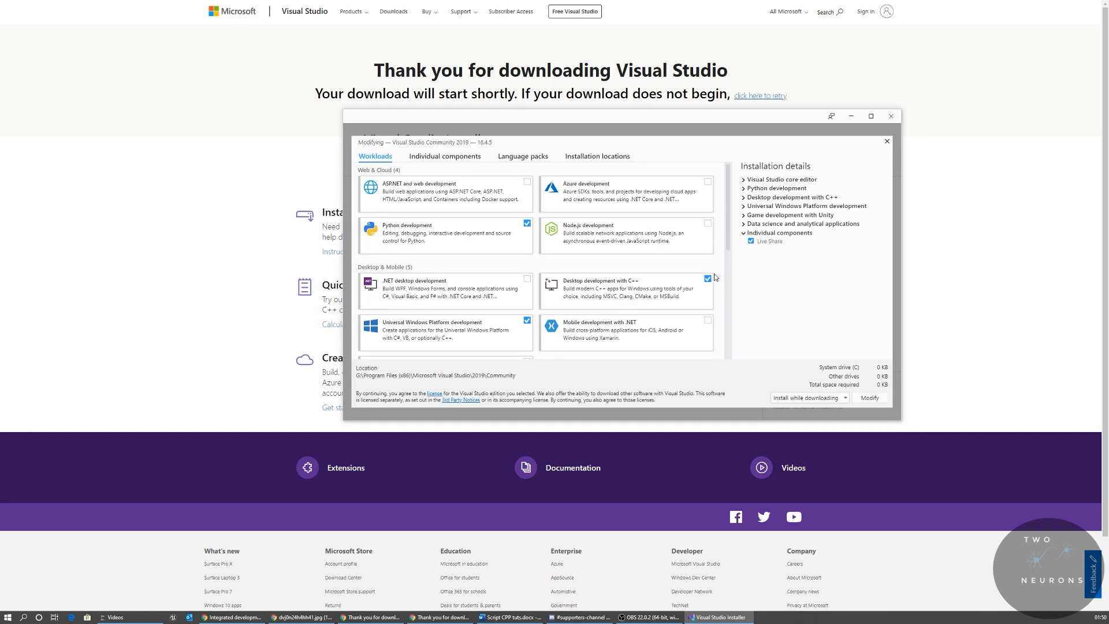
- Scroll through the Workloads list to review the checked workloads
scroll("down", 3)
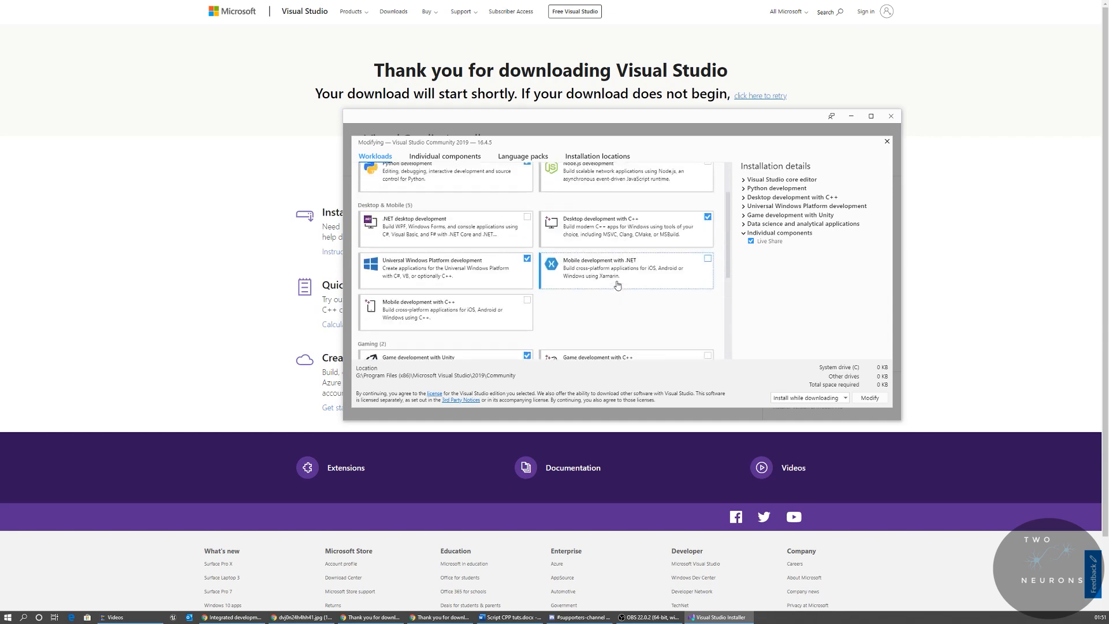
scroll("up", 3)
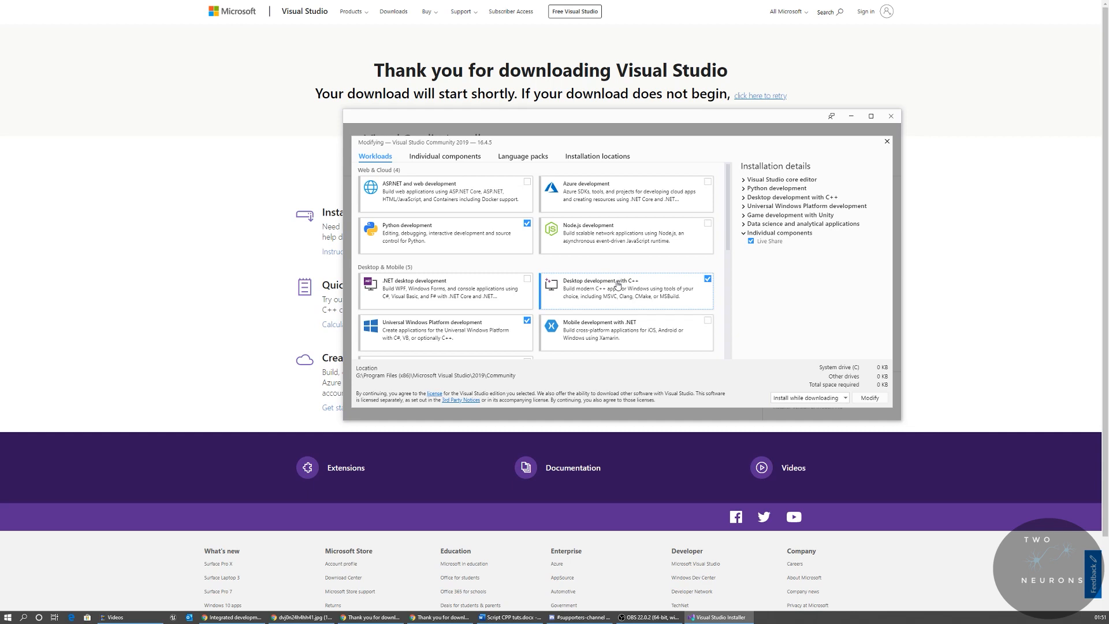
mouse_move(622, 290)
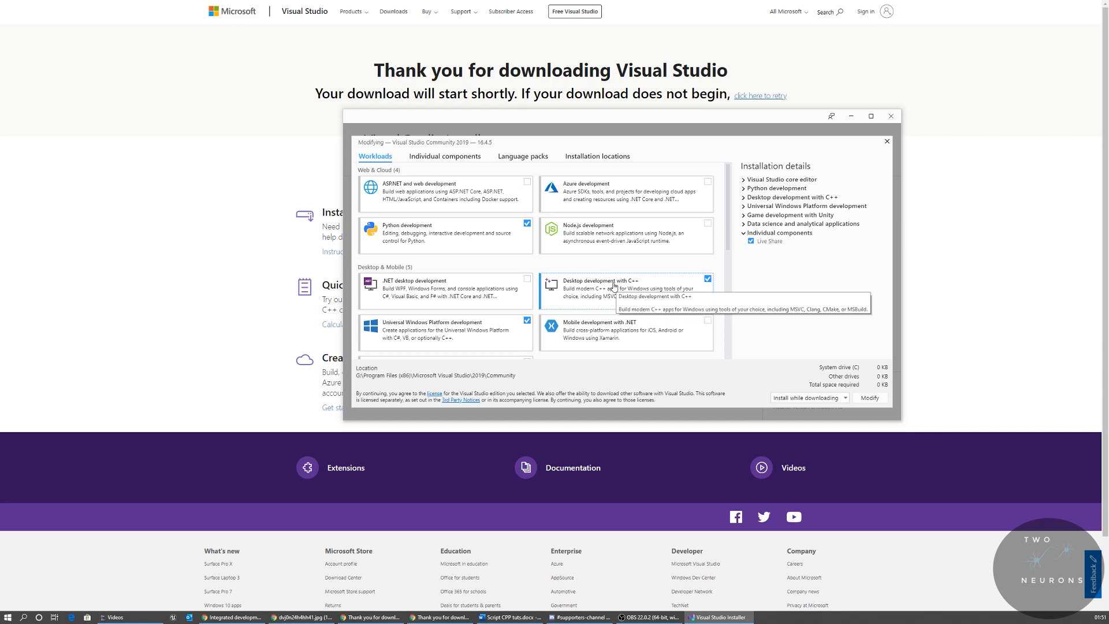
mouse_move(493, 339)
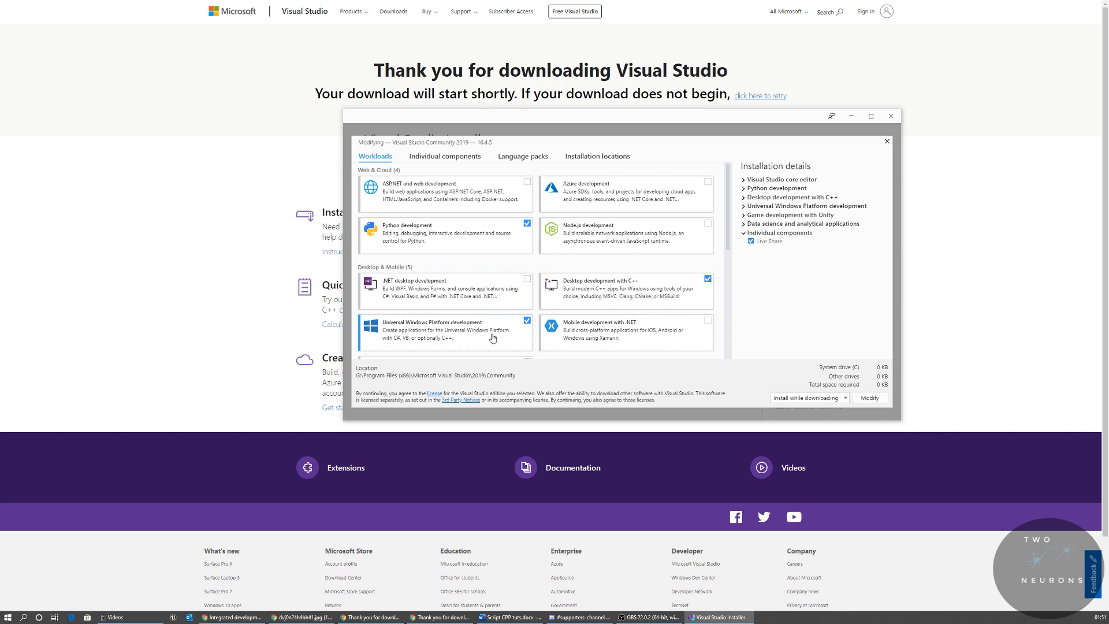
mouse_move(675, 294)
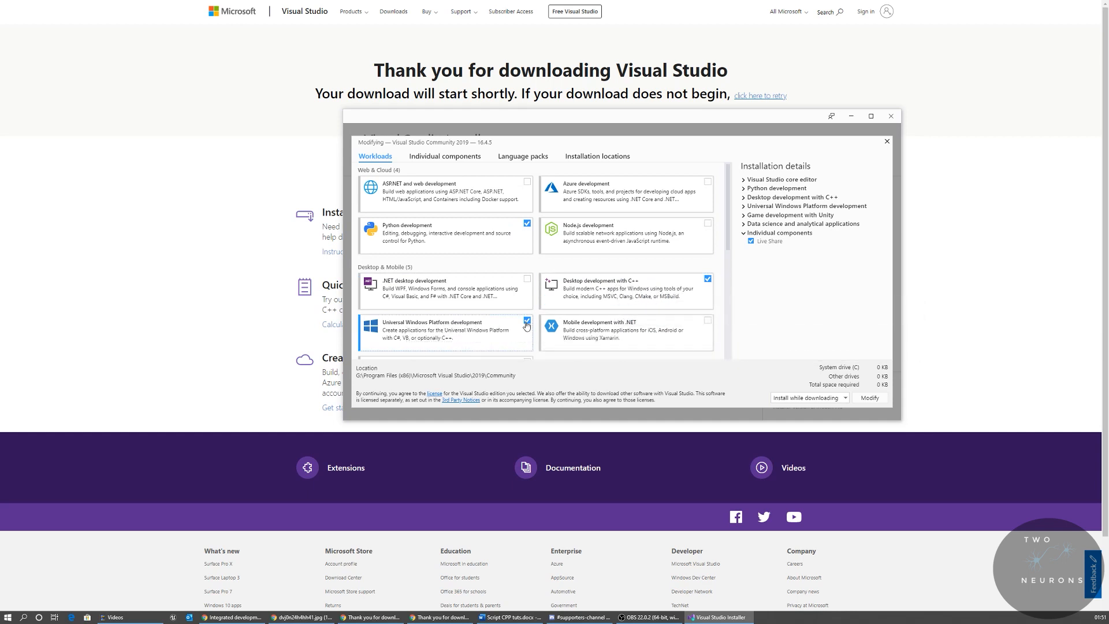
mouse_move(672, 296)
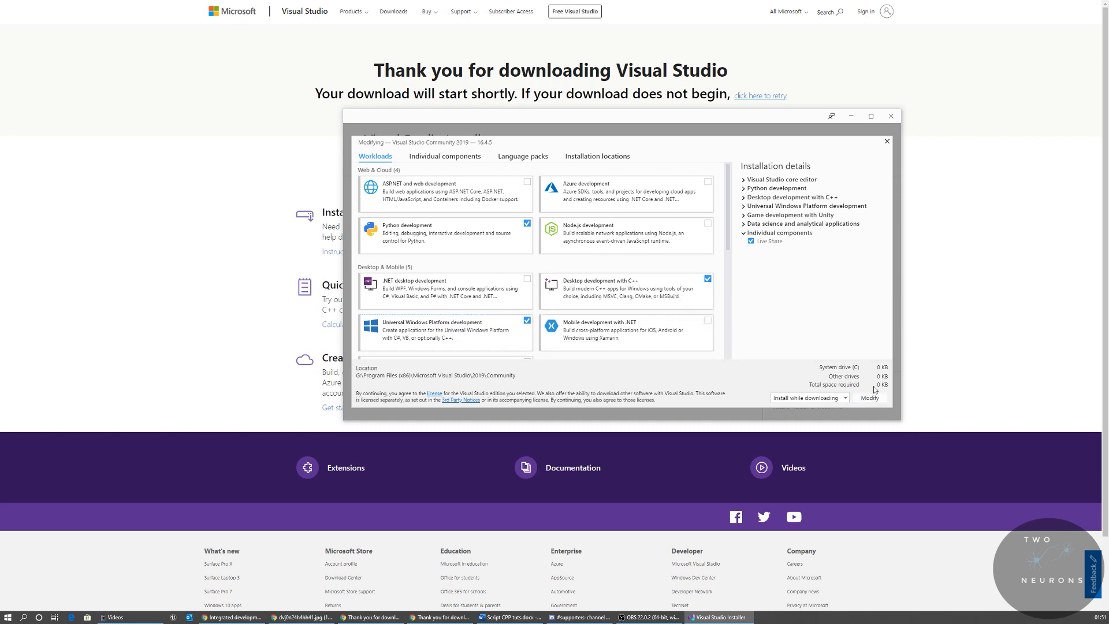
mouse_move(848, 369)
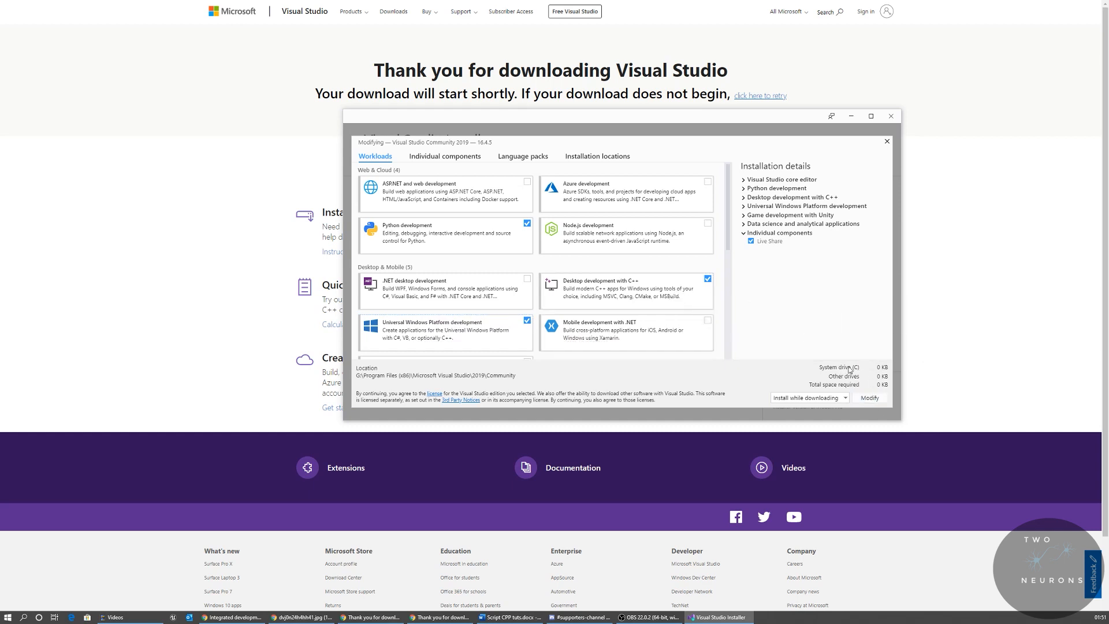